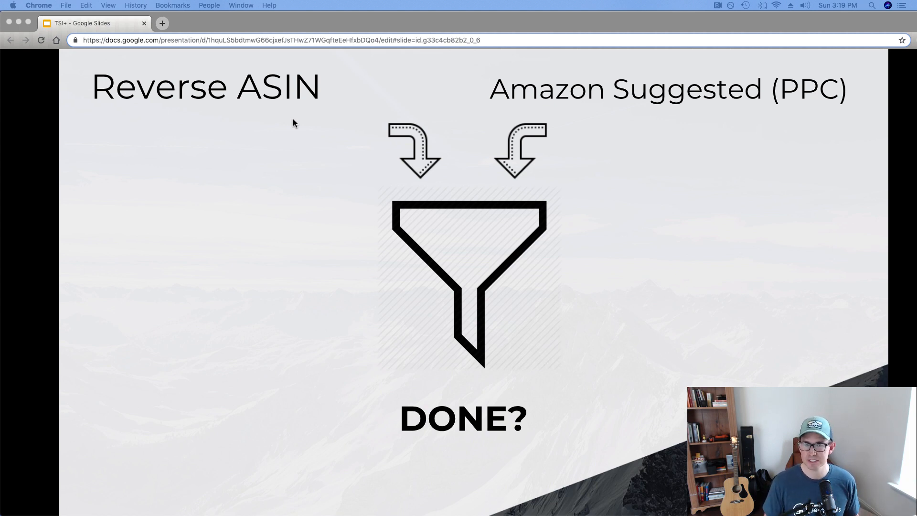
mouse_move(312, 168)
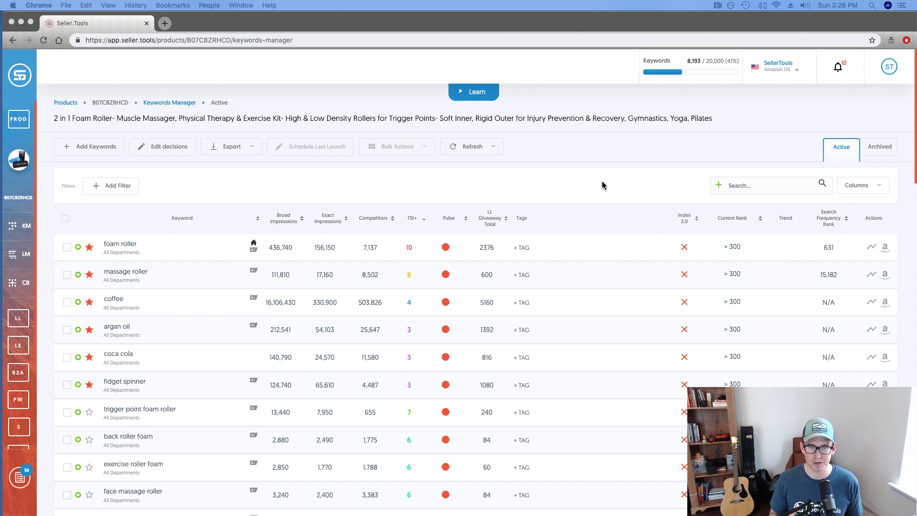
mouse_move(480, 220)
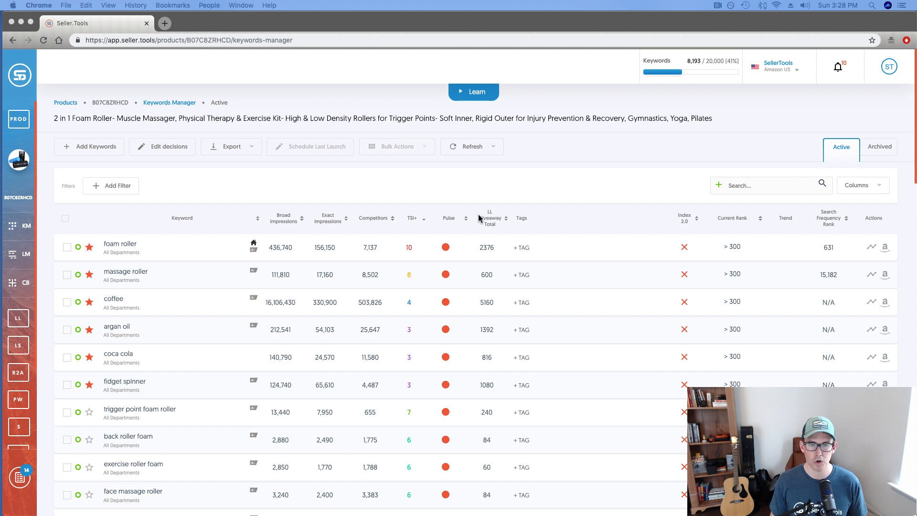
mouse_move(414, 227)
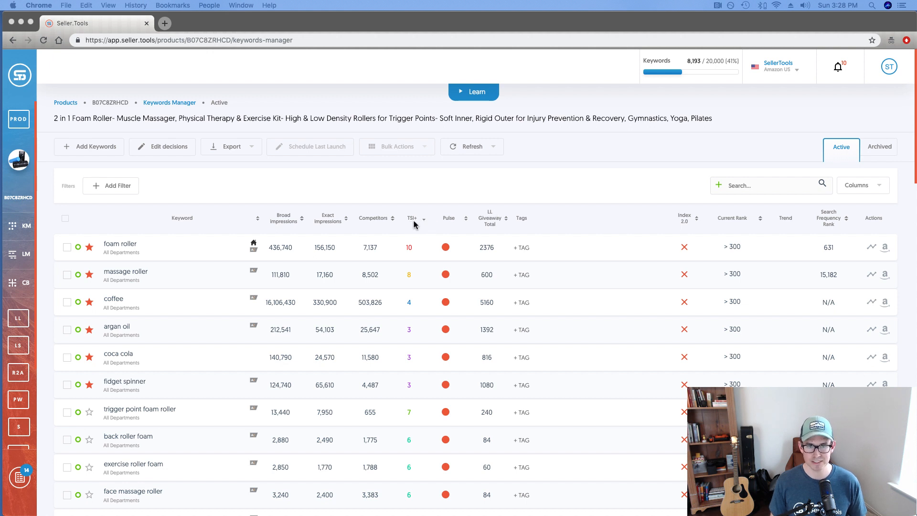
mouse_move(262, 247)
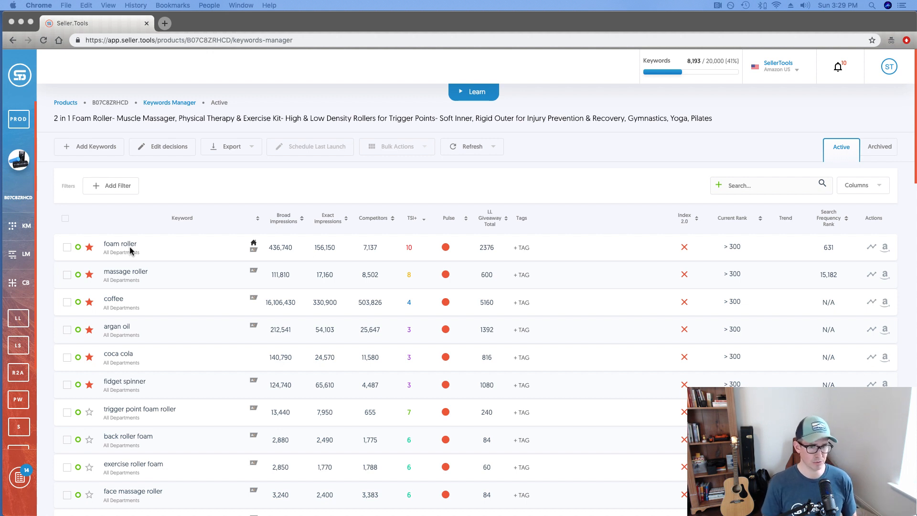
mouse_move(418, 253)
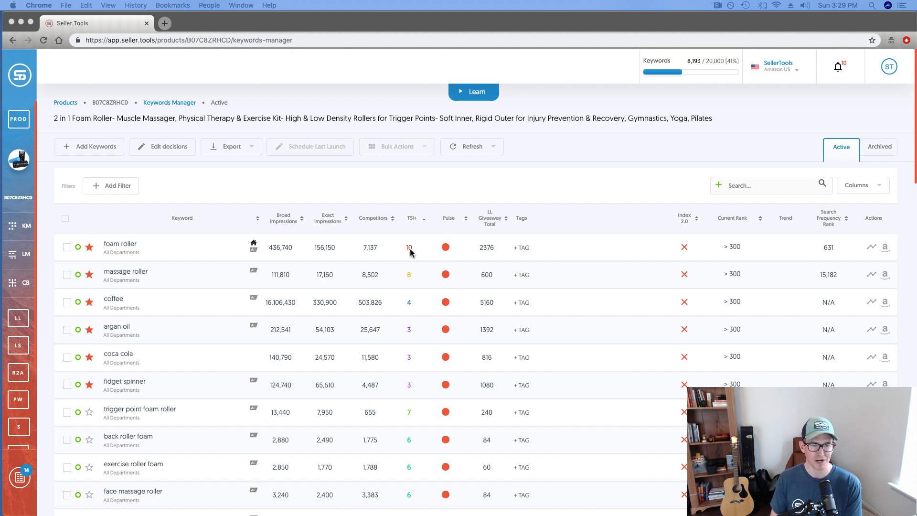
mouse_move(359, 281)
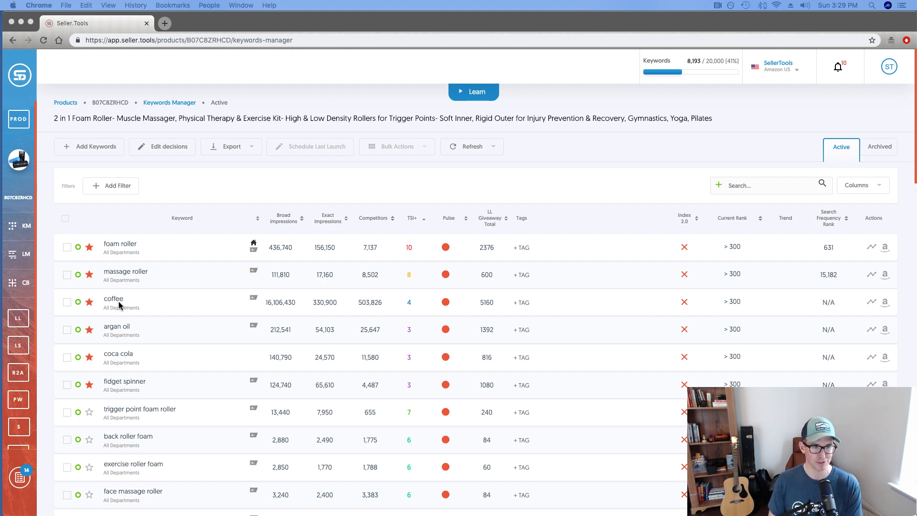
- Scroll the keyword table to reveal unstarred foam roller keywords like 'half foam roller'
left_click(90, 302)
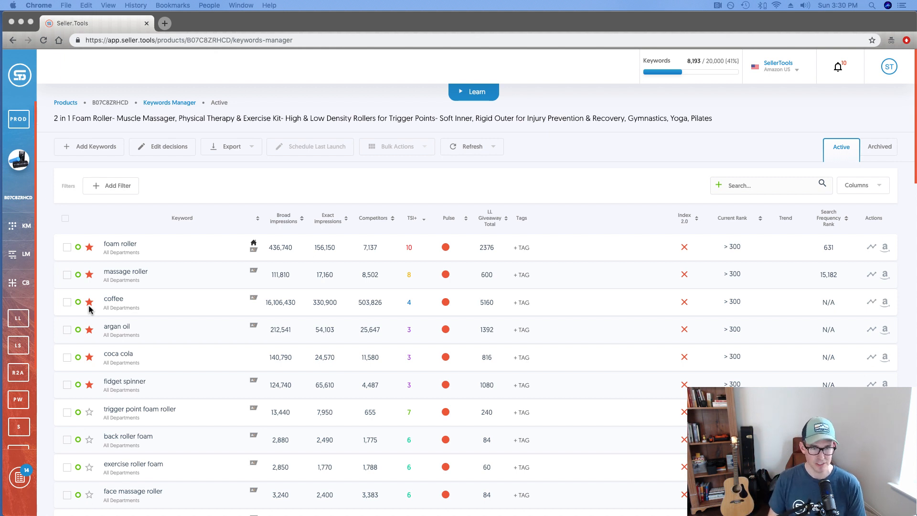
mouse_move(321, 308)
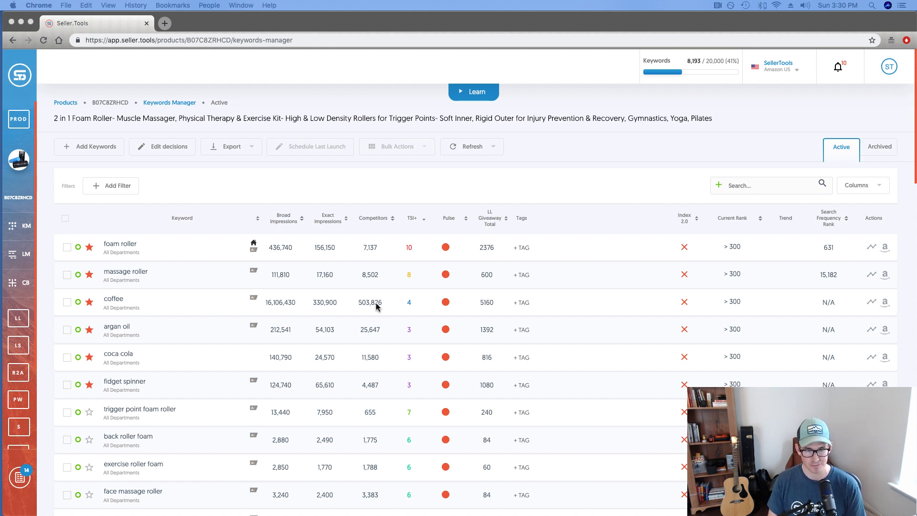
mouse_move(284, 306)
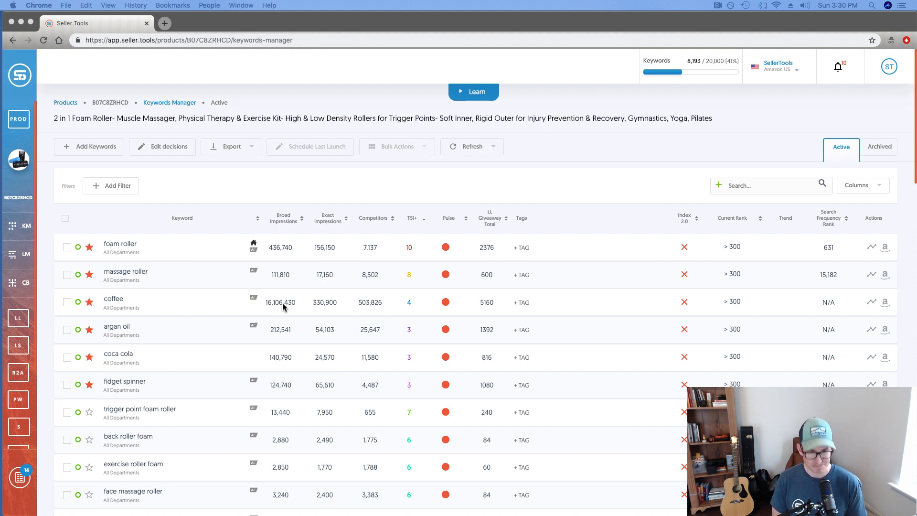
mouse_move(414, 307)
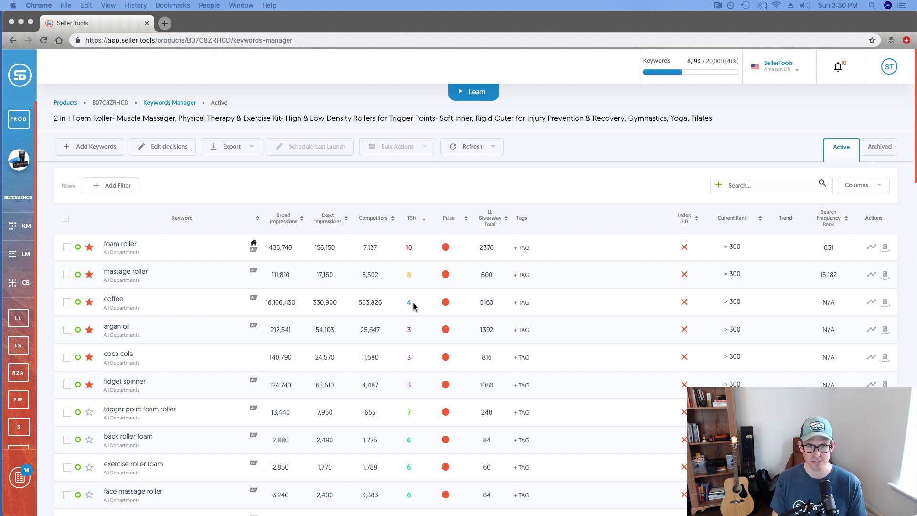
mouse_move(432, 305)
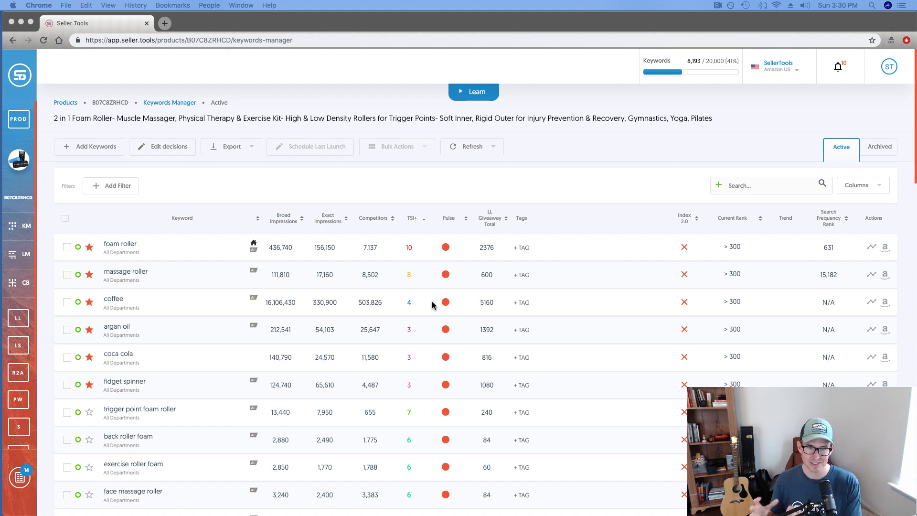
mouse_move(409, 309)
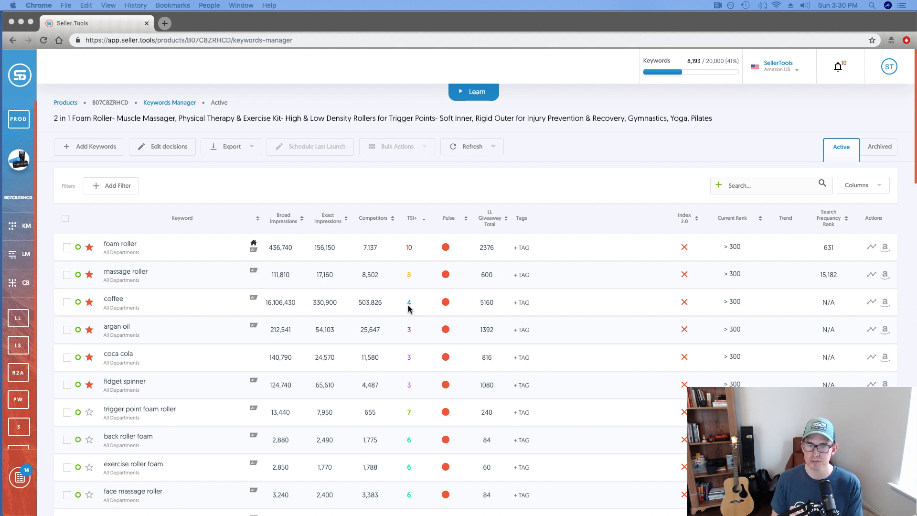
mouse_move(418, 311)
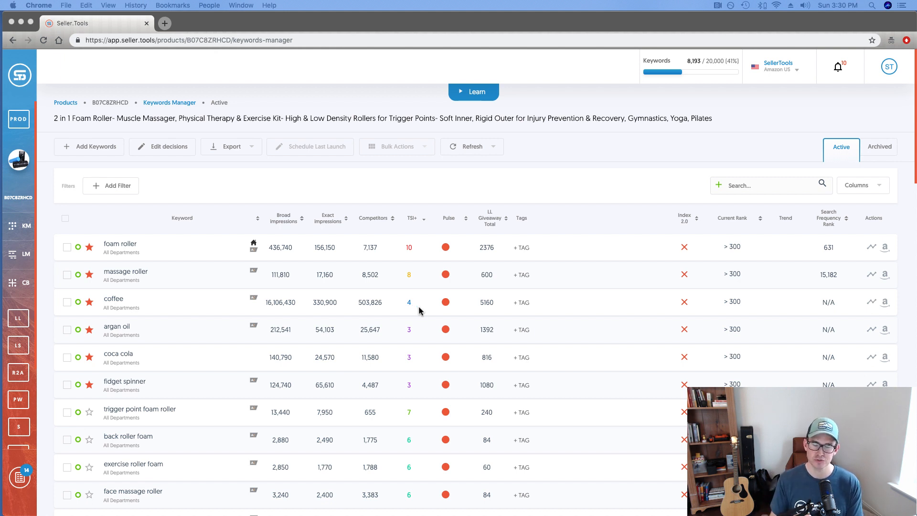
mouse_move(413, 334)
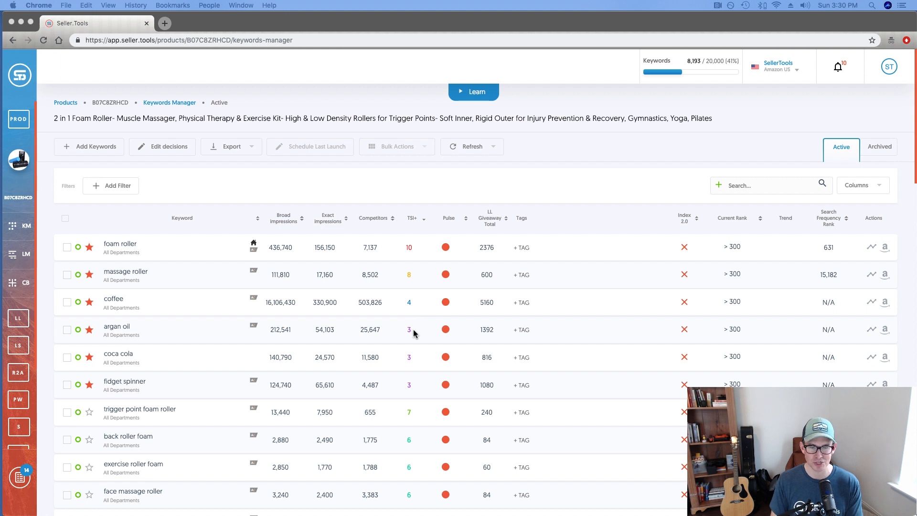
mouse_move(413, 384)
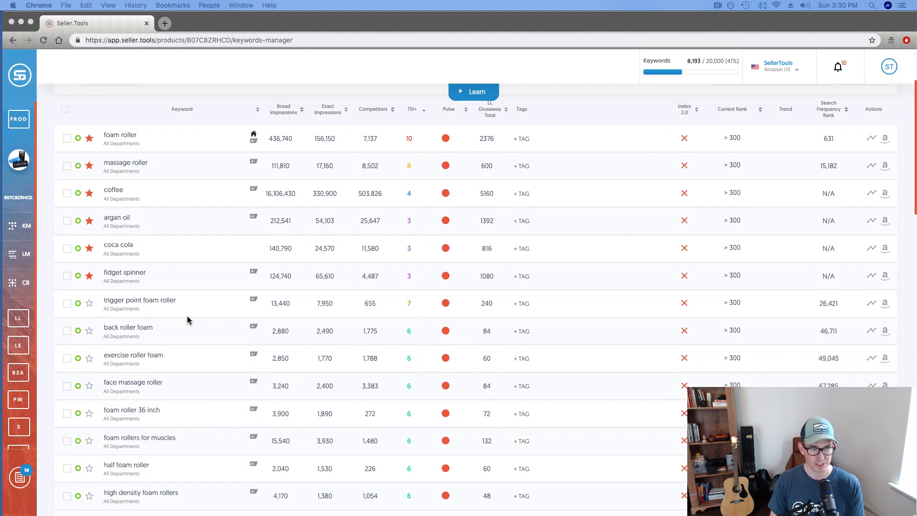
mouse_move(156, 305)
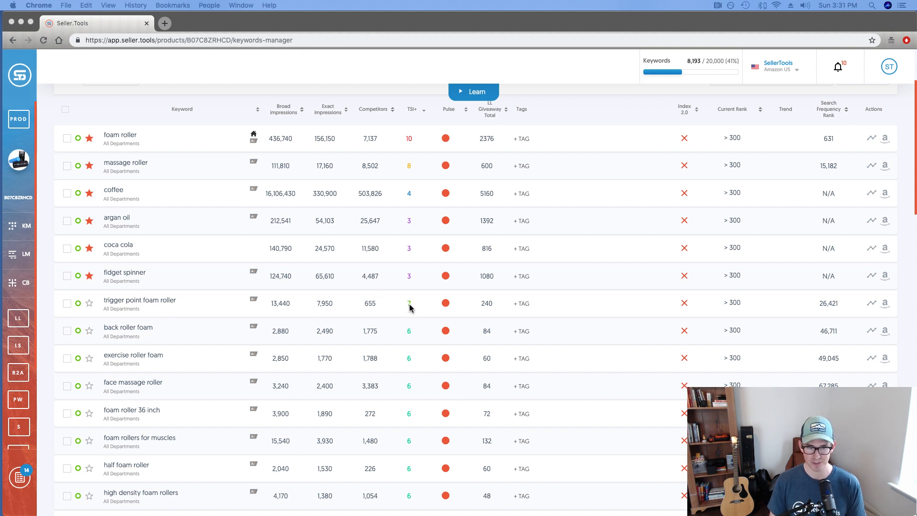
mouse_move(324, 307)
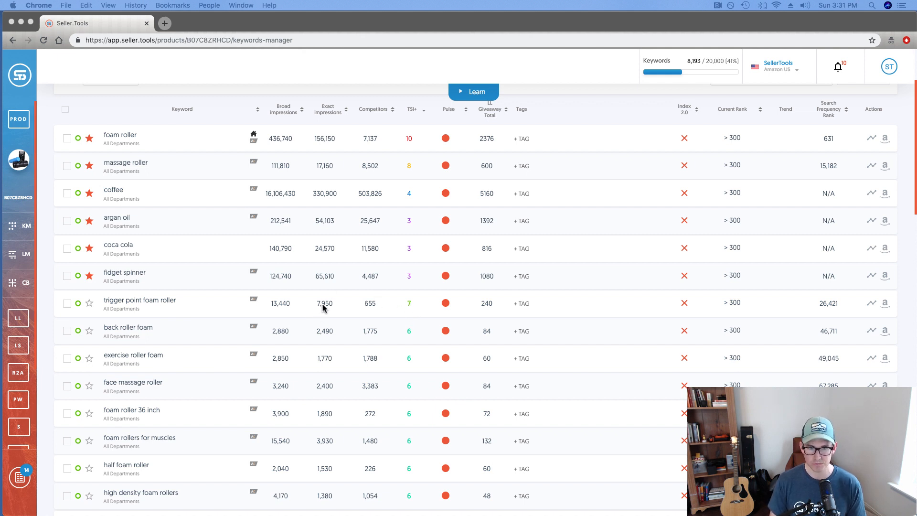
mouse_move(409, 310)
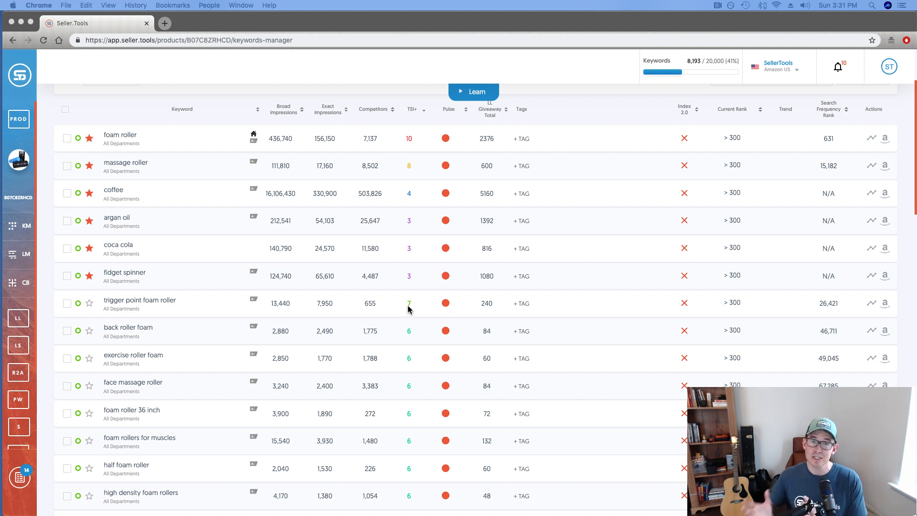